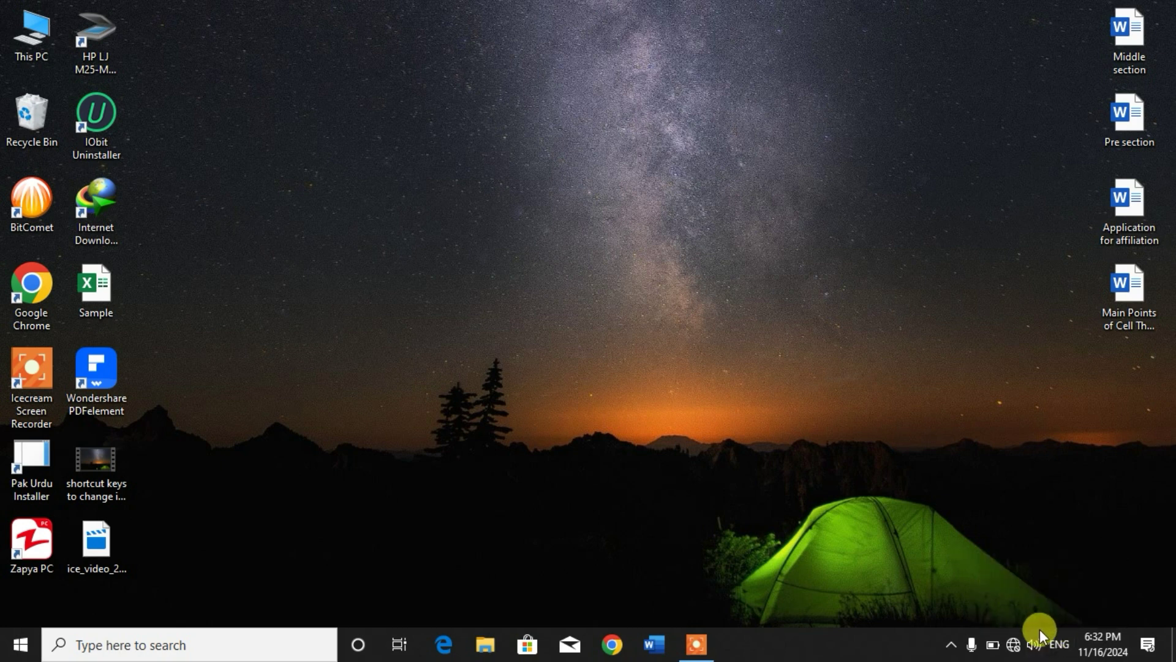
{"action": "mouse_move", "coordinate": [860, 516]}
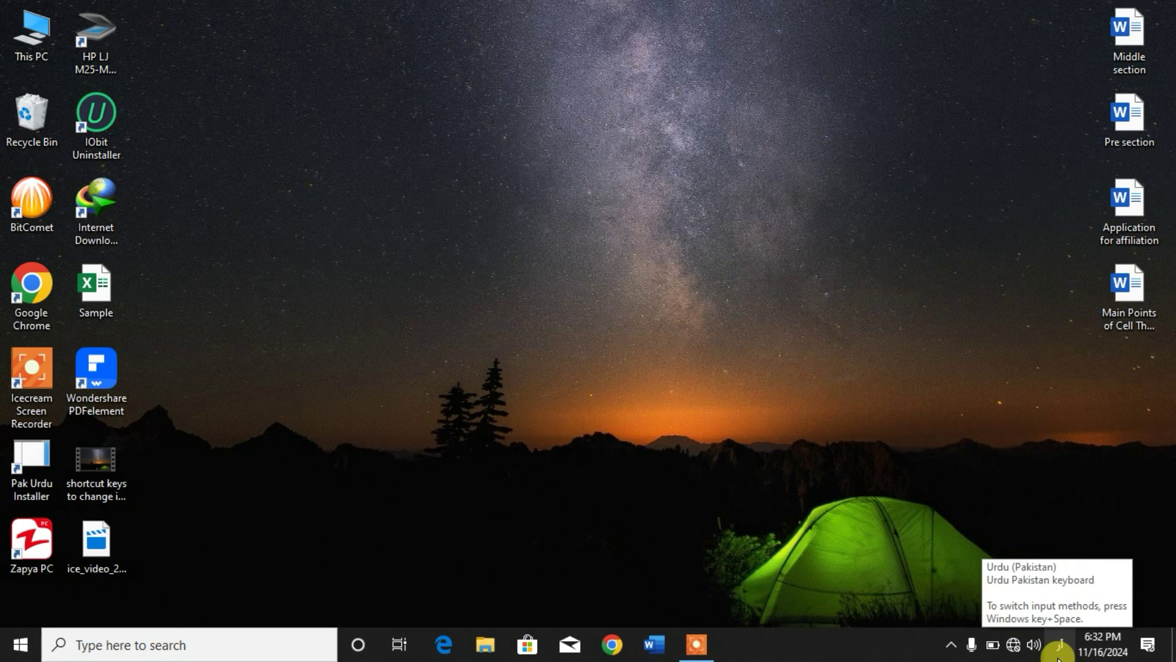
{"action": "mouse_move", "coordinate": [751, 481]}
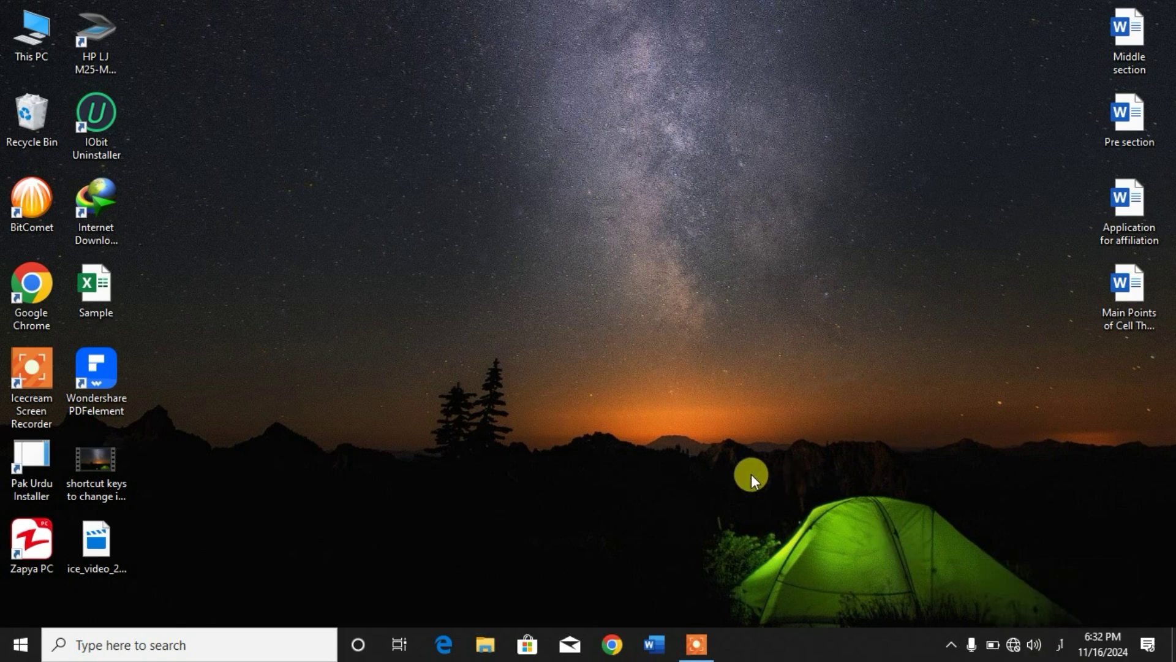